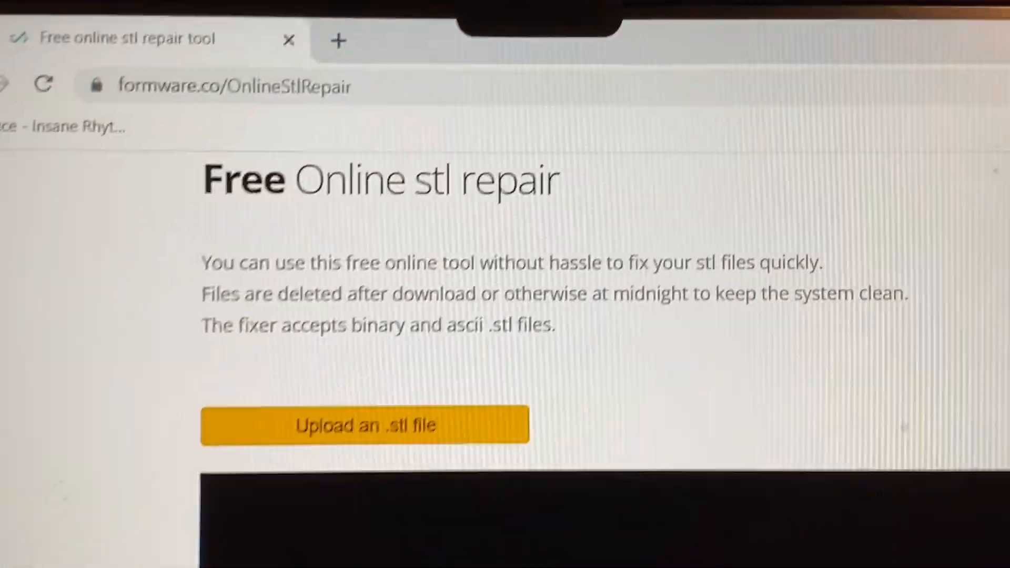
Step: Review the Slice Parameter settings, then switch to the Web Printer page, which prompts for login
{"action": "scroll", "scroll_direction": "up", "scroll_amount": 3}
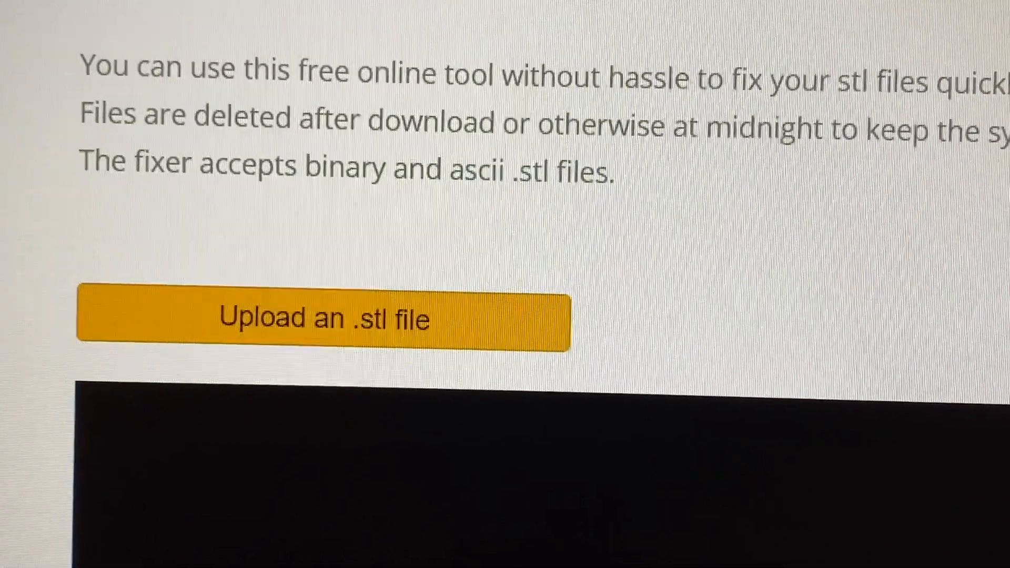
{"action": "scroll", "scroll_direction": "up", "scroll_amount": 3}
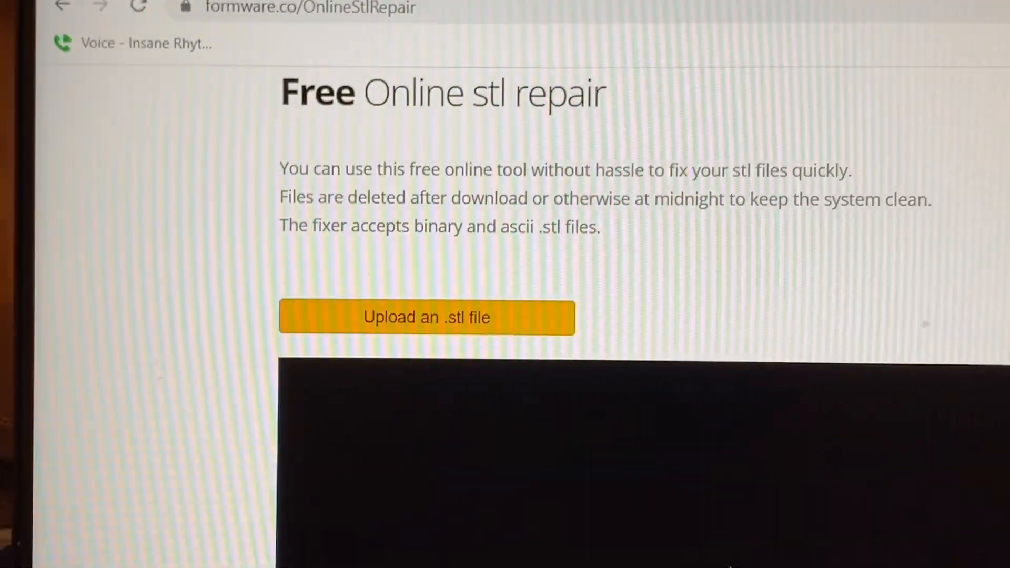
{"action": "scroll", "scroll_direction": "up", "scroll_amount": 3}
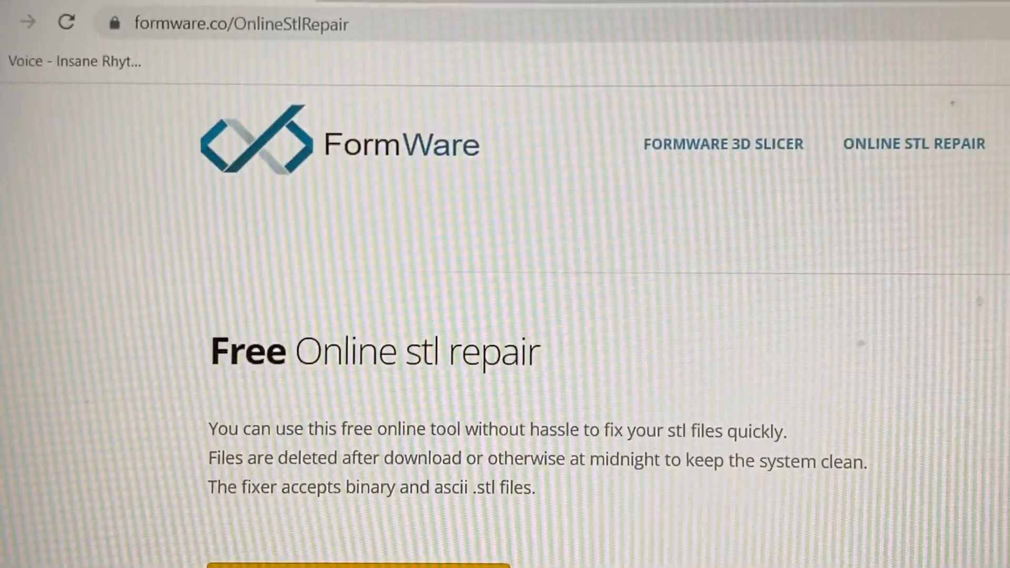
{"action": "scroll", "scroll_direction": "down", "scroll_amount": 3}
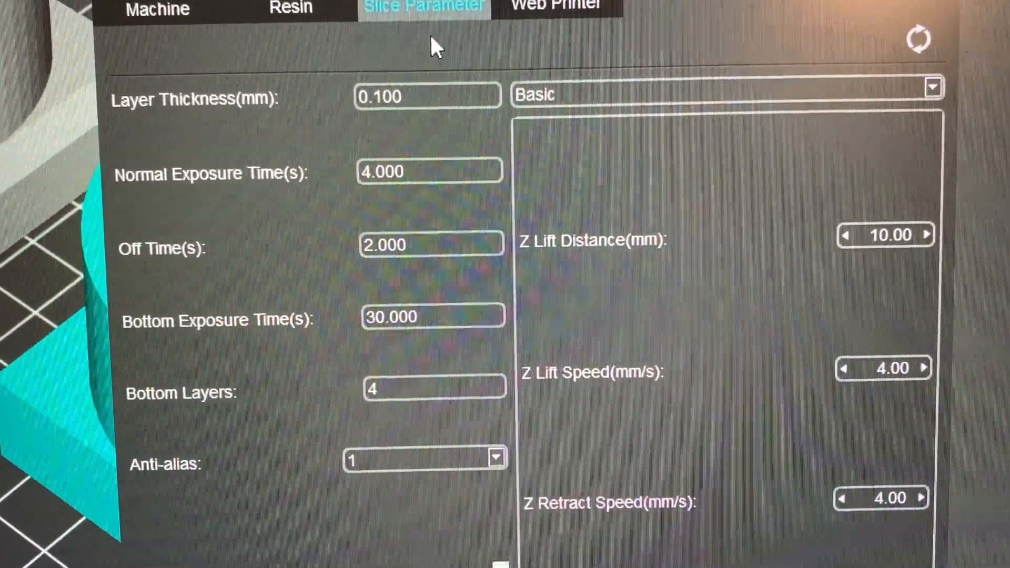
{"action": "scroll", "scroll_direction": "down", "scroll_amount": 3}
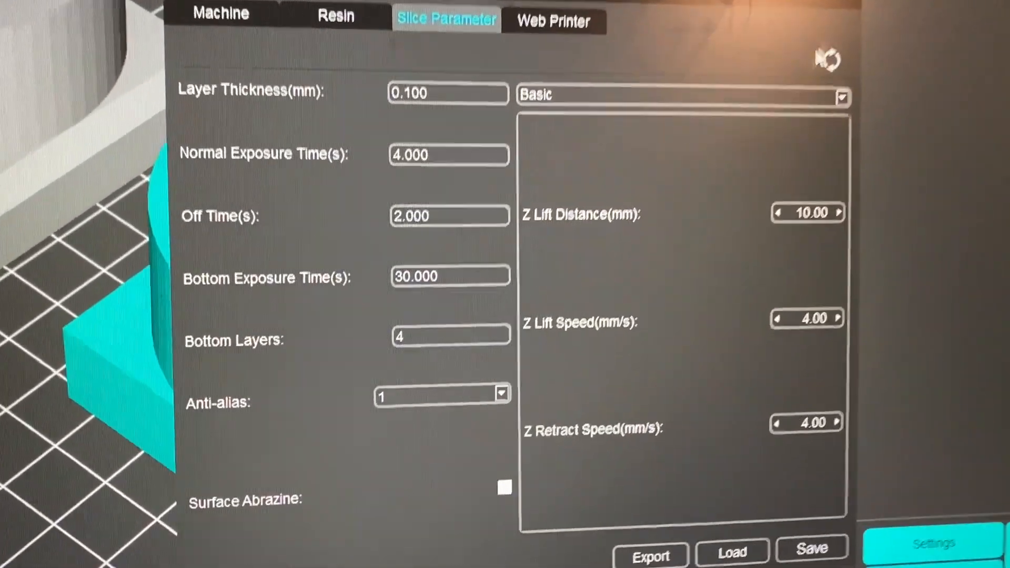
{"action": "left_click", "coordinate": [552, 21]}
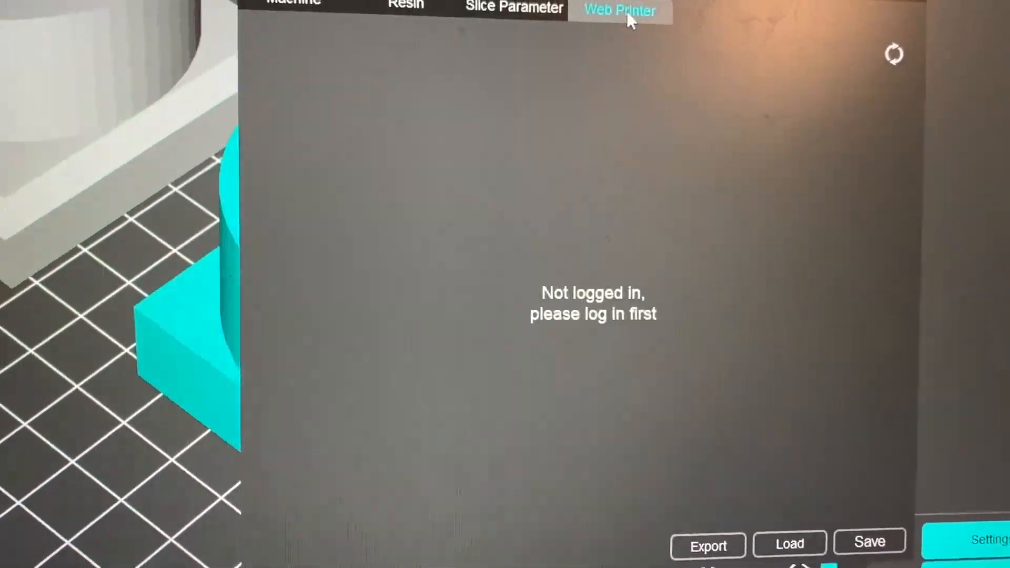
{"action": "left_click", "coordinate": [322, 7]}
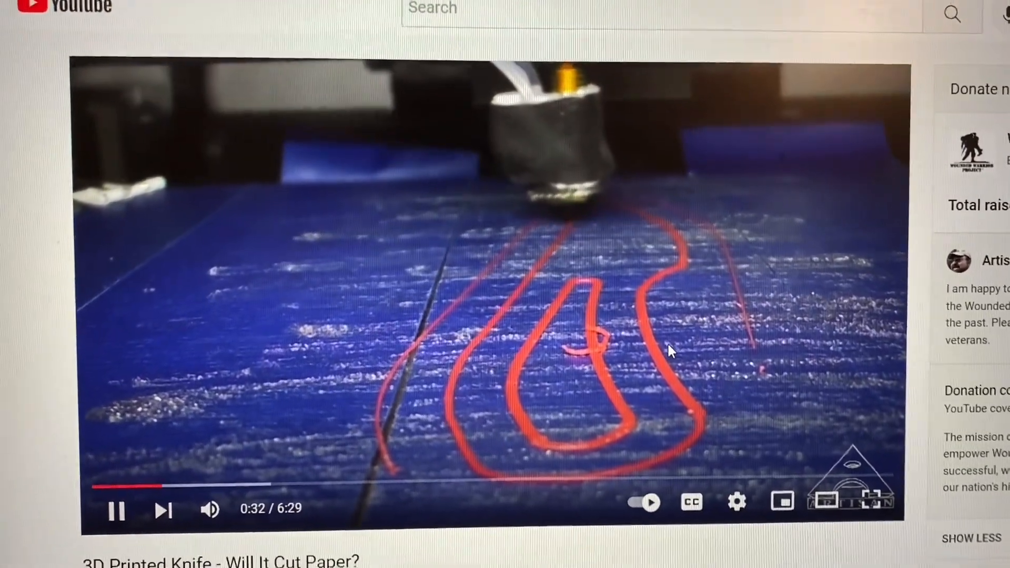
Step: Let the '3D Printed Knife - Will It Cut Paper?' video play, scrolling slightly down the page
{"action": "scroll", "scroll_direction": "down", "scroll_amount": 3}
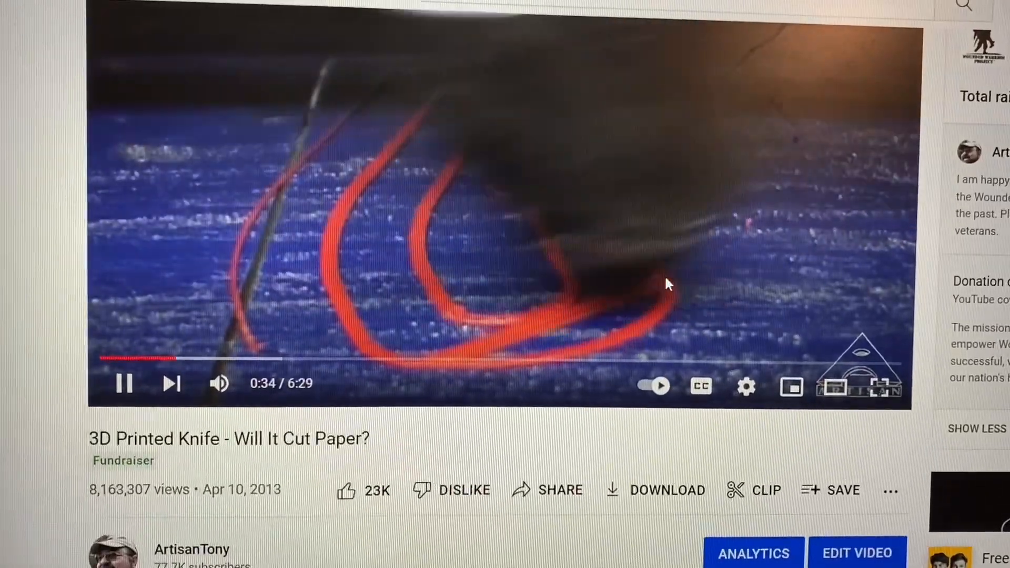